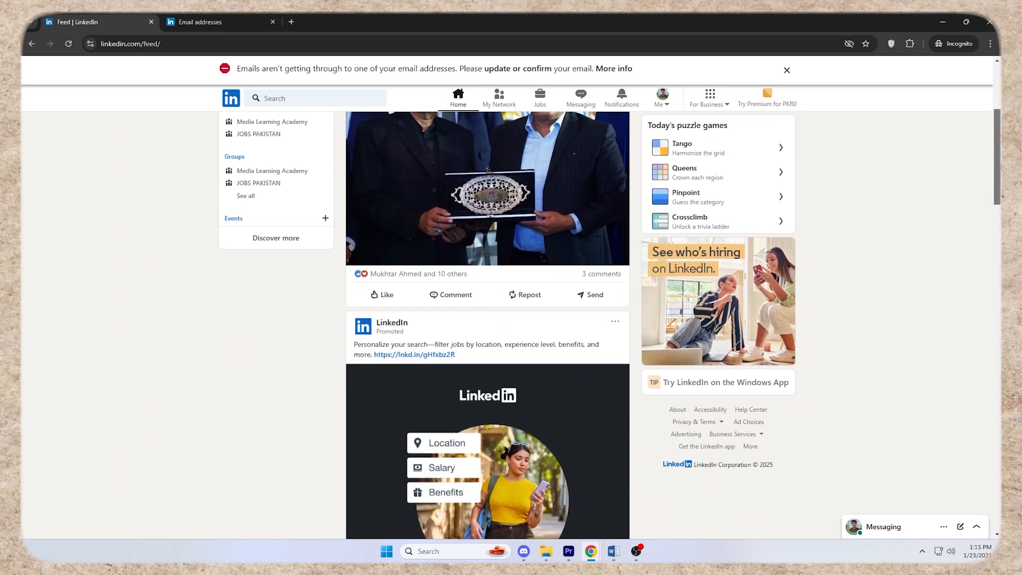
Scroll the LinkedIn home feed, then start a new post in the composer
scroll("down", 3)
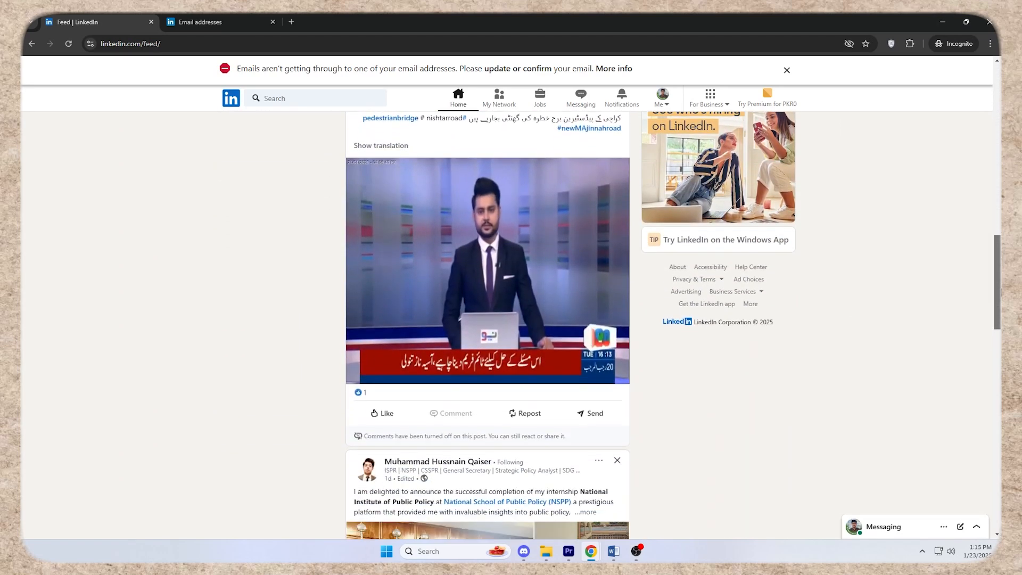
scroll("down", 3)
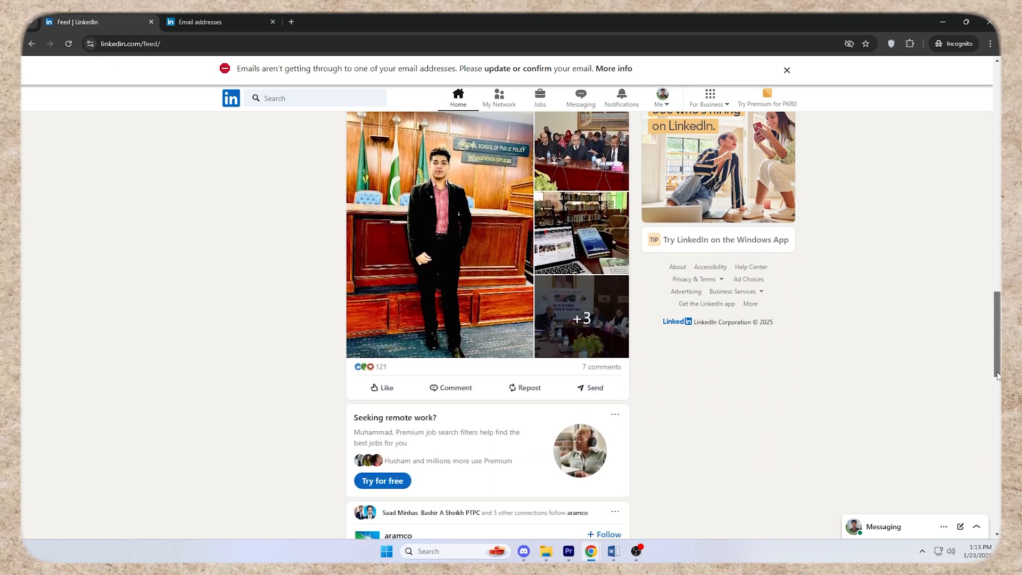
scroll("down", 3)
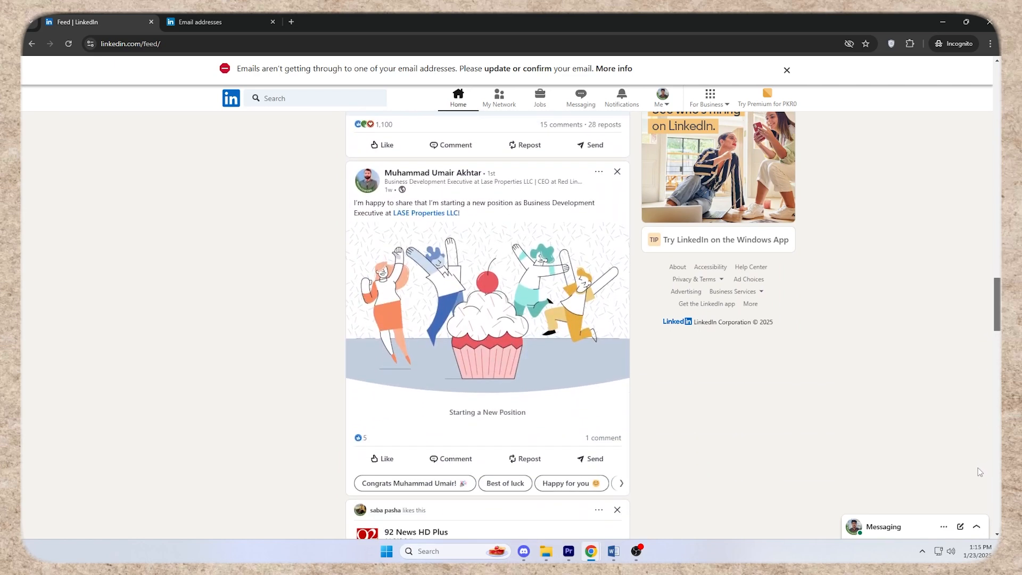
scroll("down", 3)
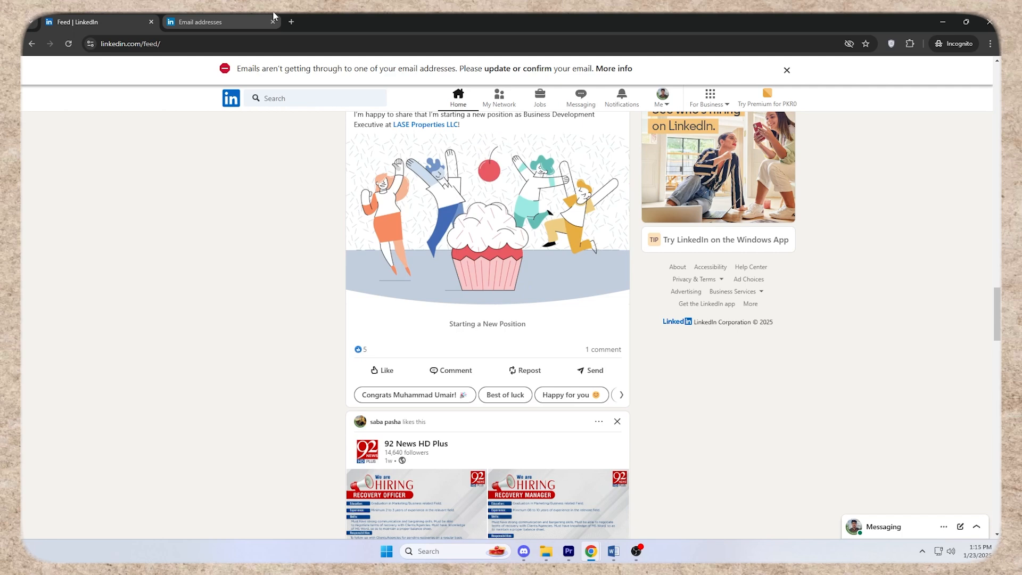
left_click(291, 22)
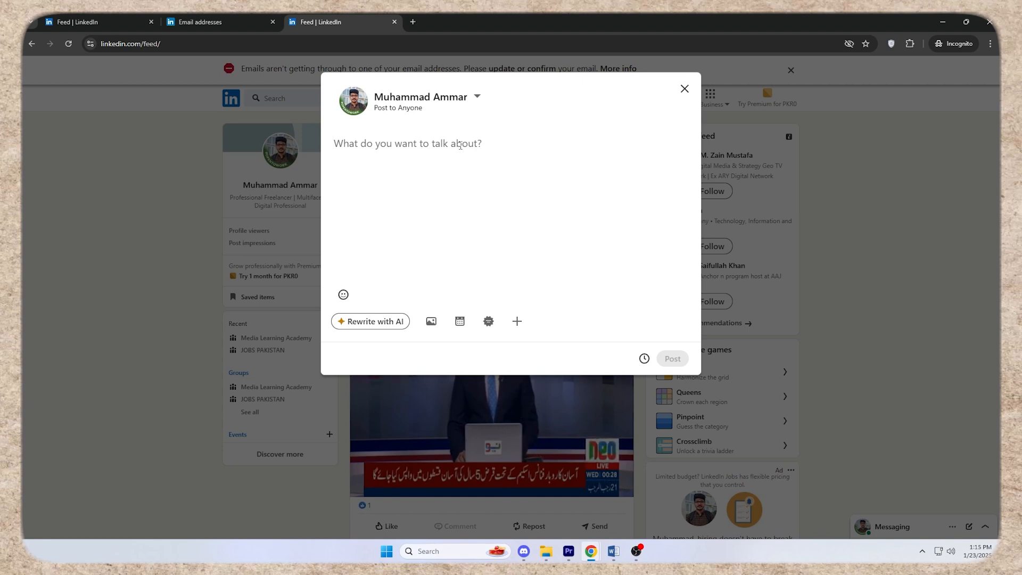
Type 'I want to share a good news that i ha', 'YouTube' and 'ww.YouTube.com' into the post
type("I want to share a good news that i have started new position at Fusion Gram as Head of Productions")
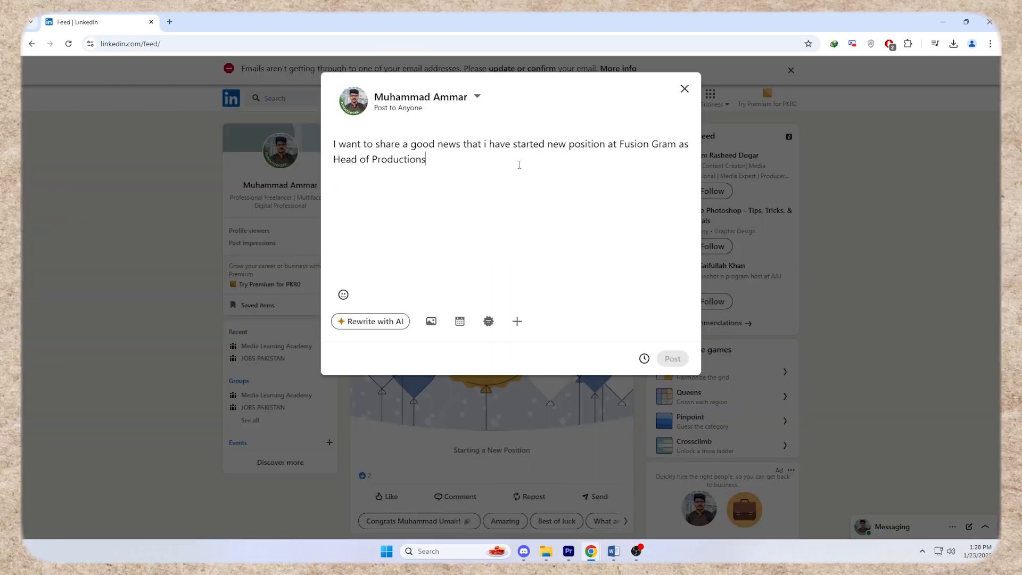
type("YouTube")
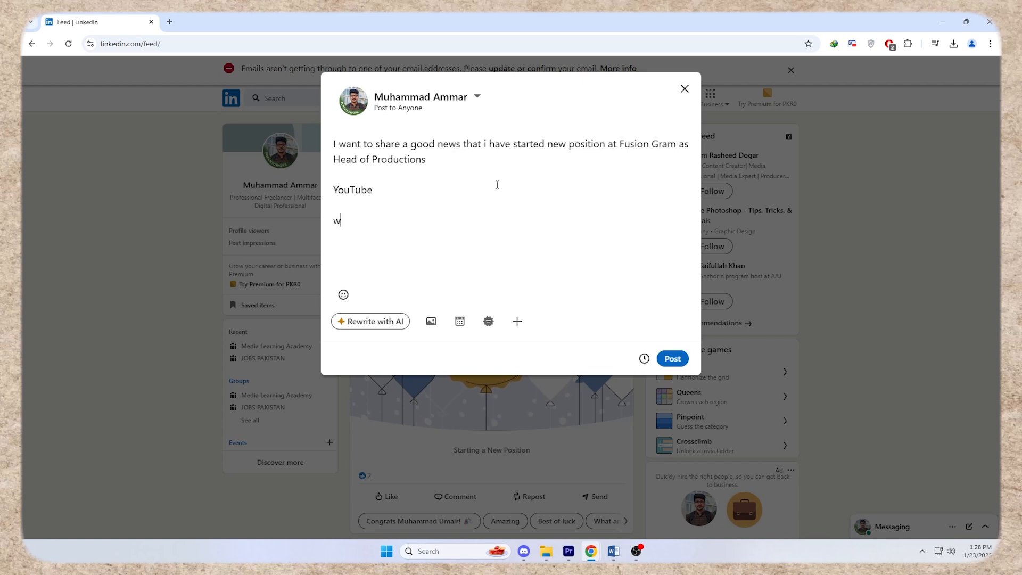
type("ww.YouTube.com")
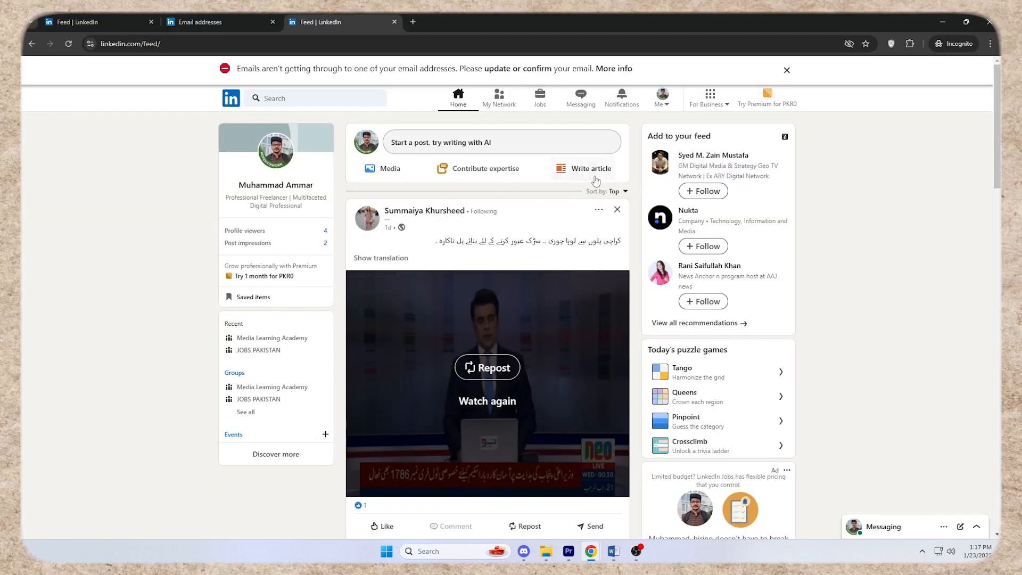
Start a new LinkedIn article with 'Write article'
left_click(591, 168)
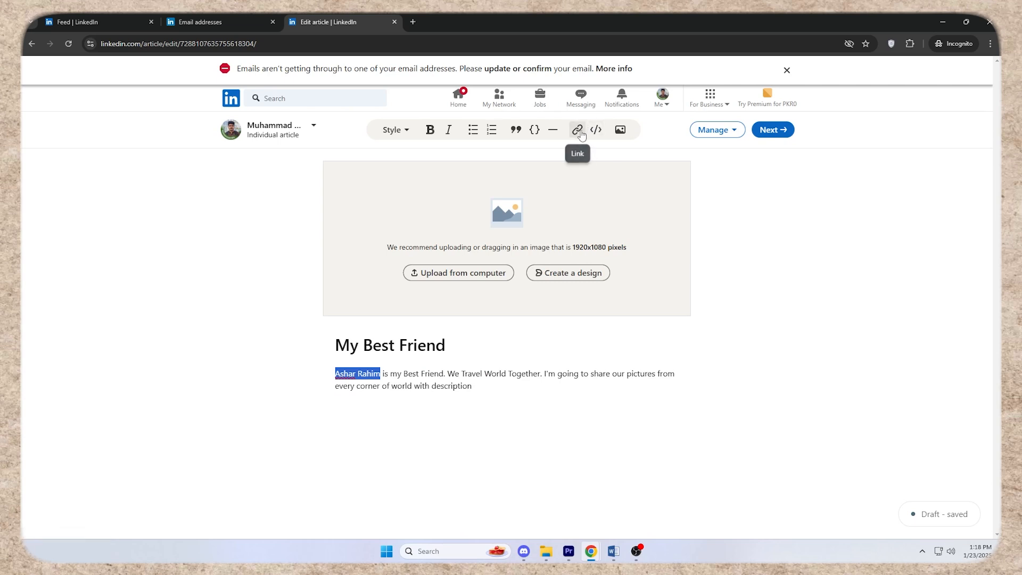
left_click(576, 130)
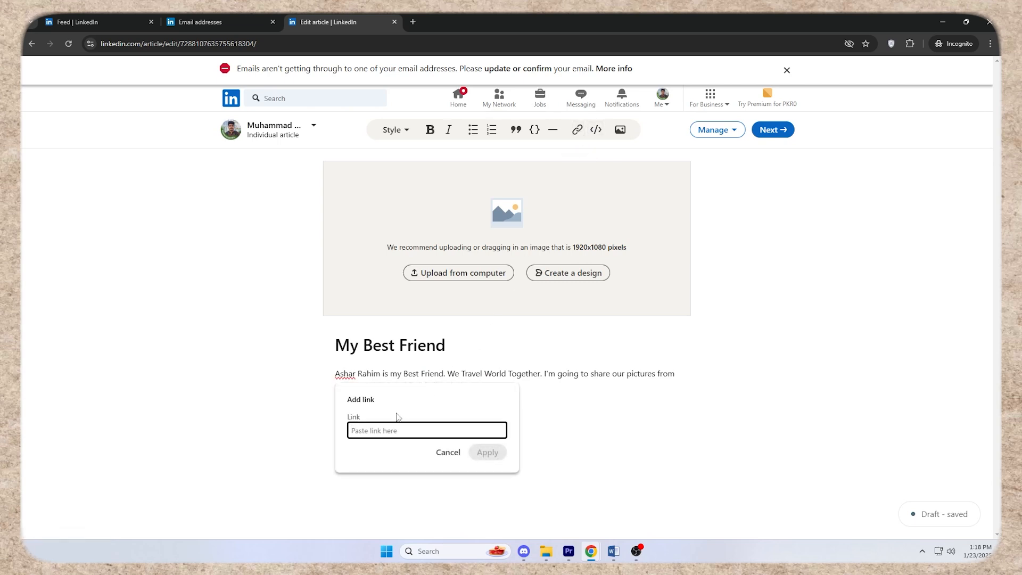
mouse_move(396, 419)
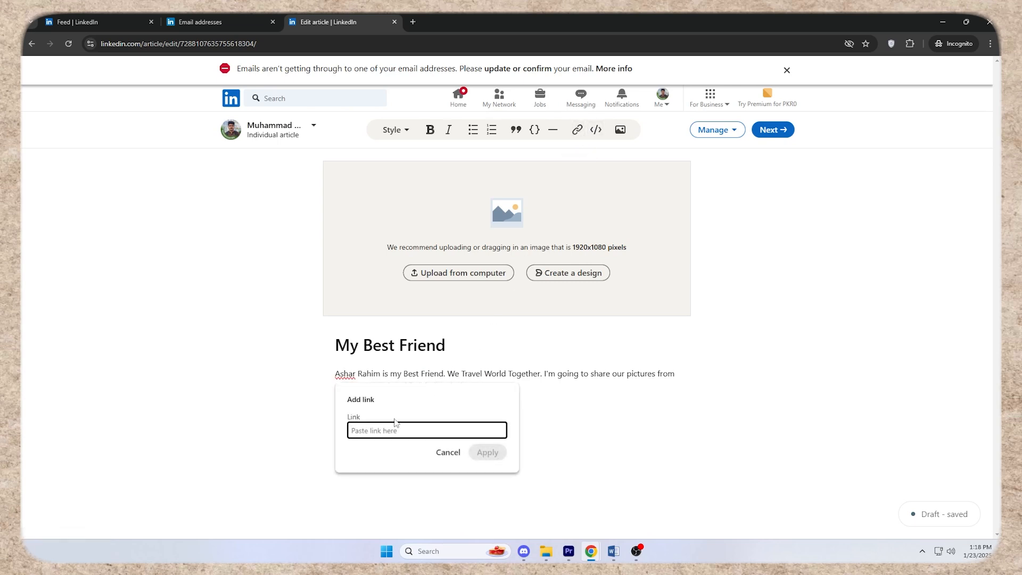
type("www")
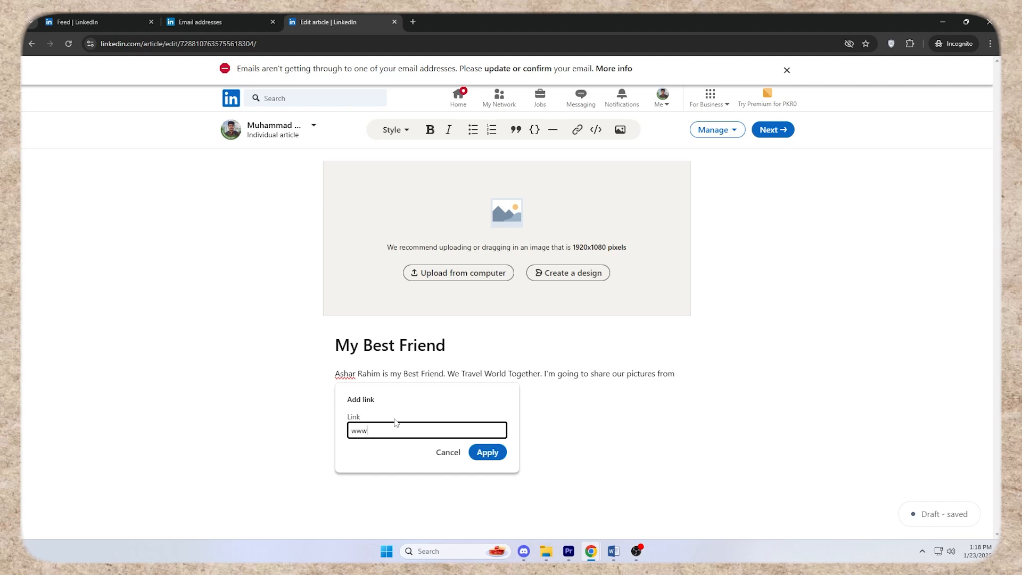
type(".link")
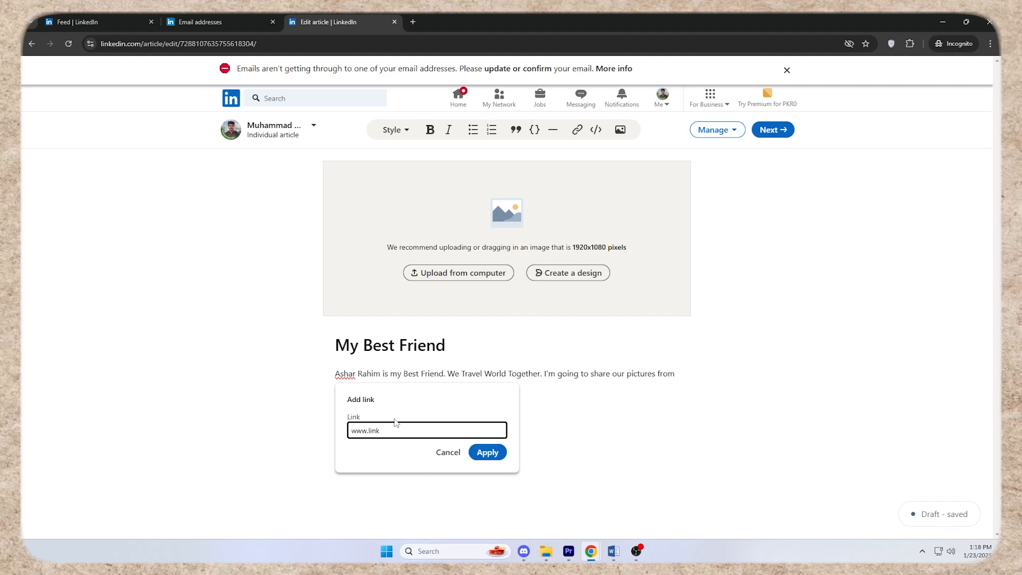